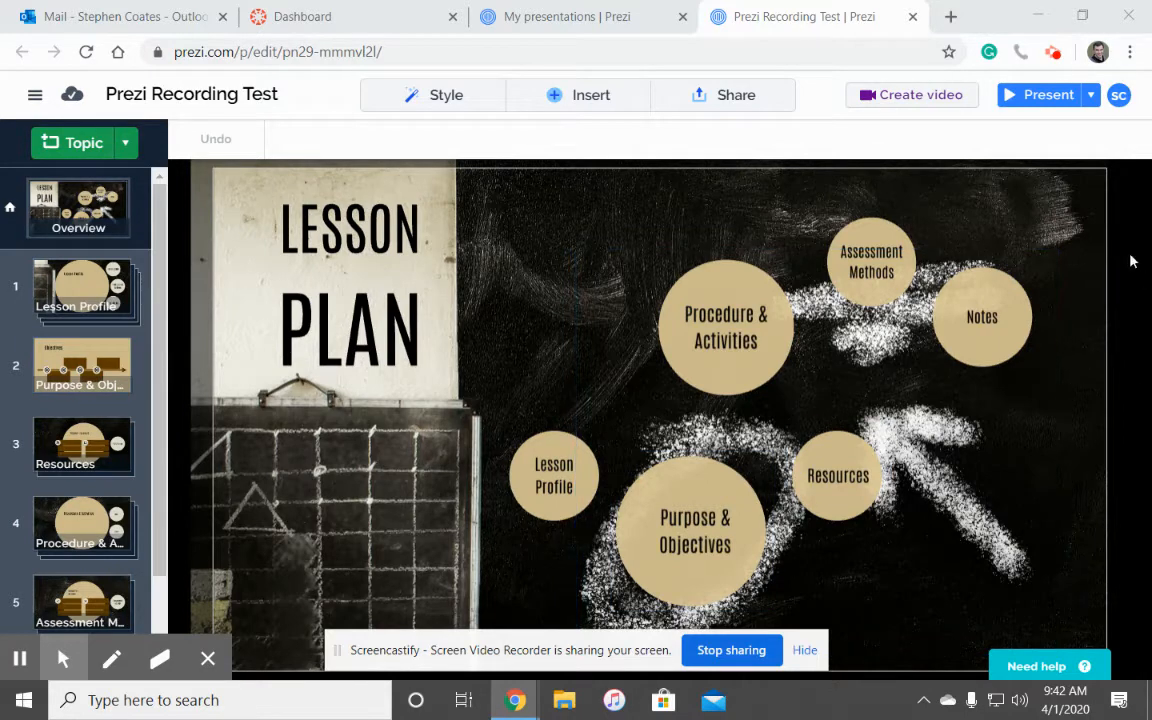
mouse_move(1056, 244)
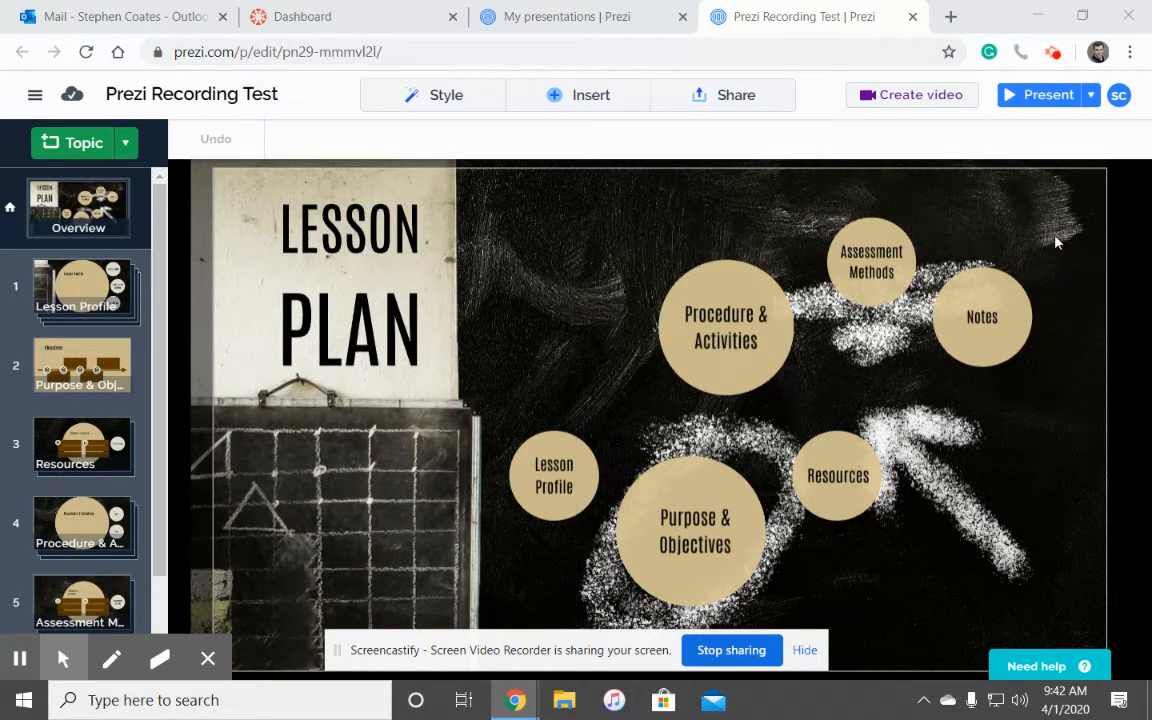
mouse_move(928, 134)
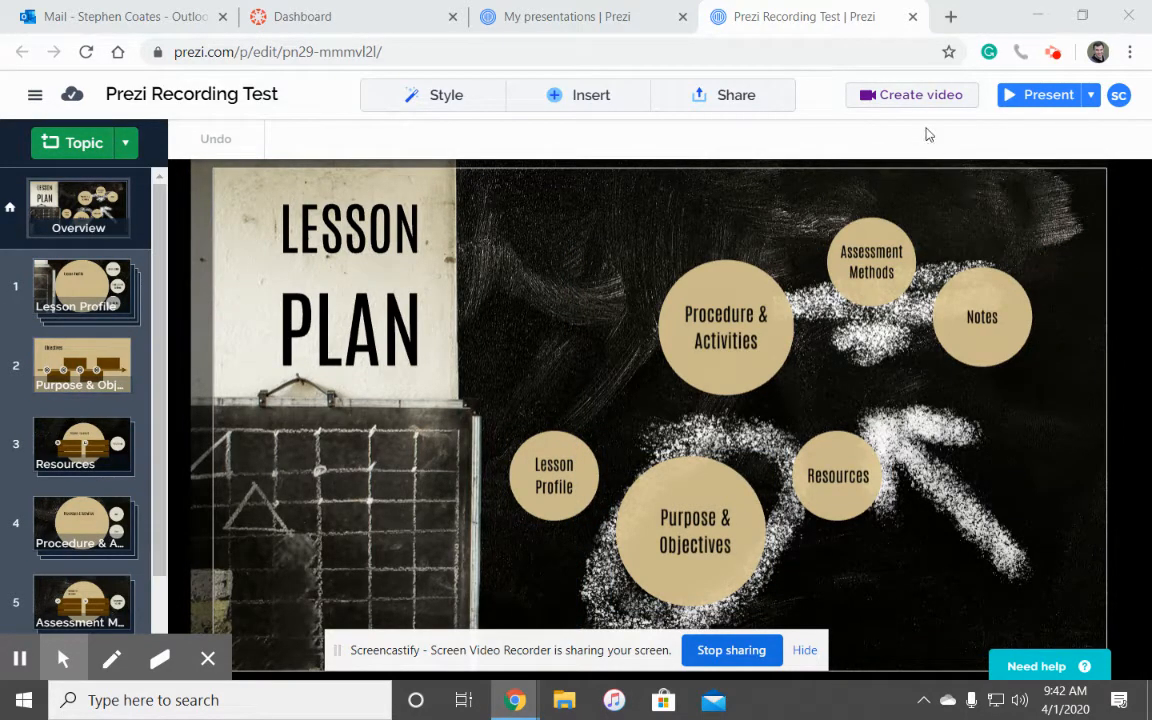
Start a Prezi Video from the Lesson Plan presentation and allow the webcam so the face shows behind the topics
left_click(910, 94)
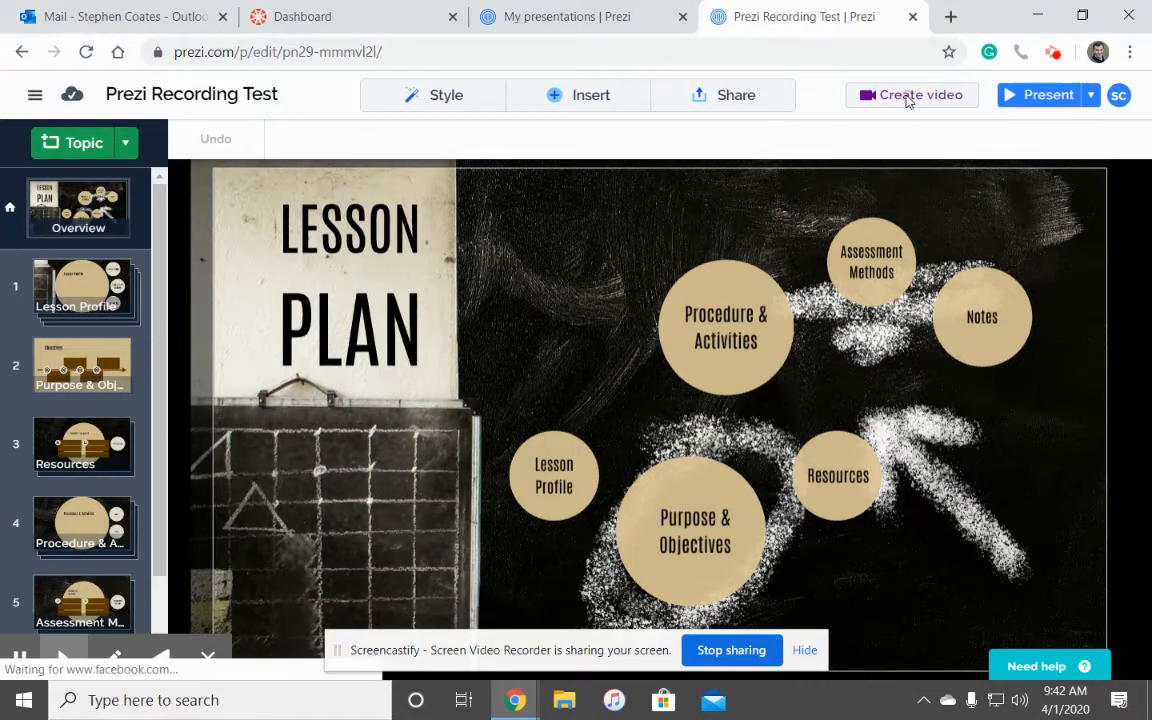
left_click(910, 94)
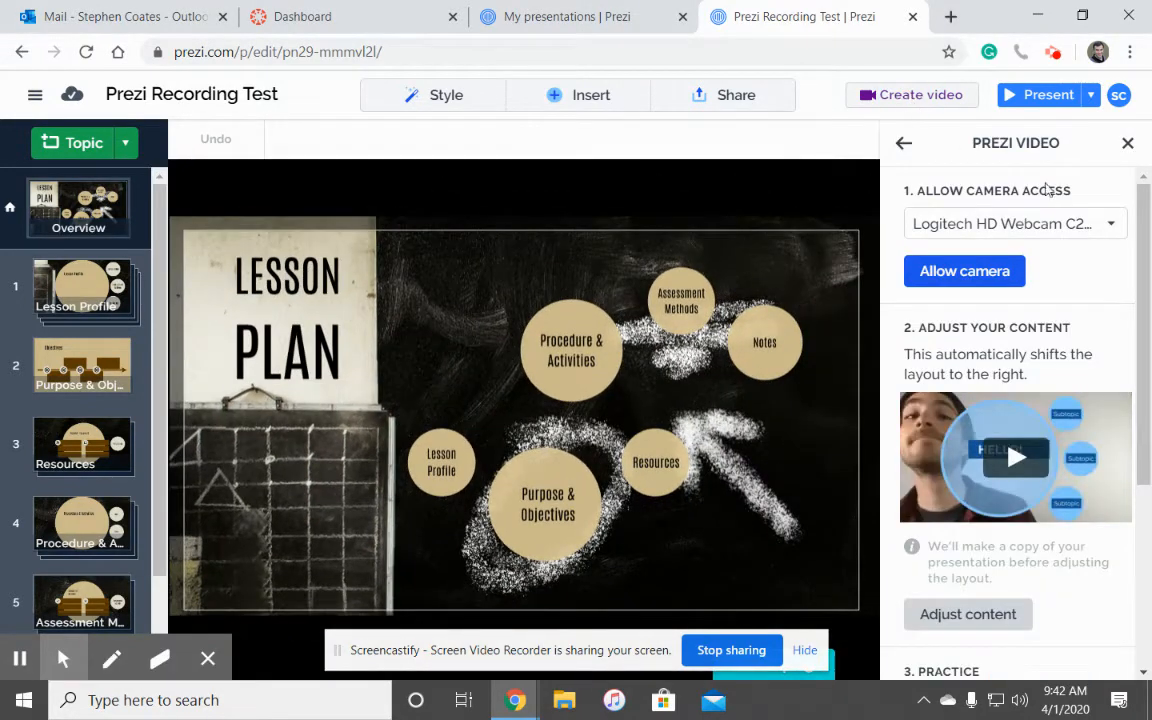
scroll("down", 3)
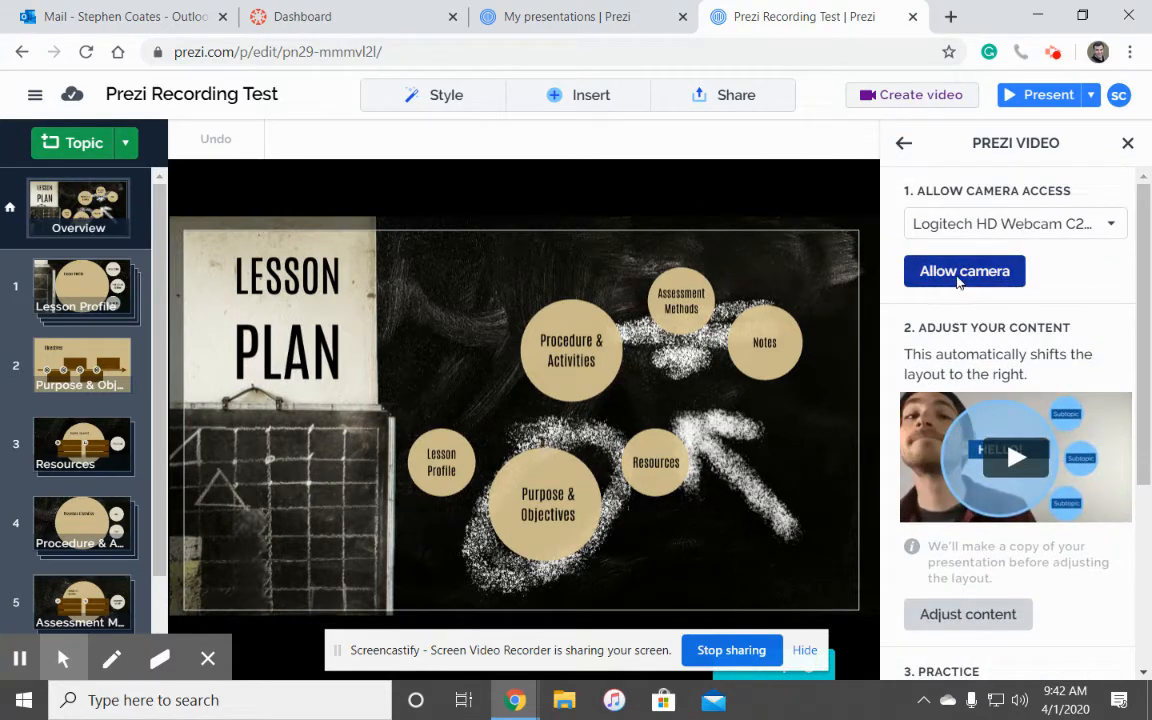
left_click(964, 272)
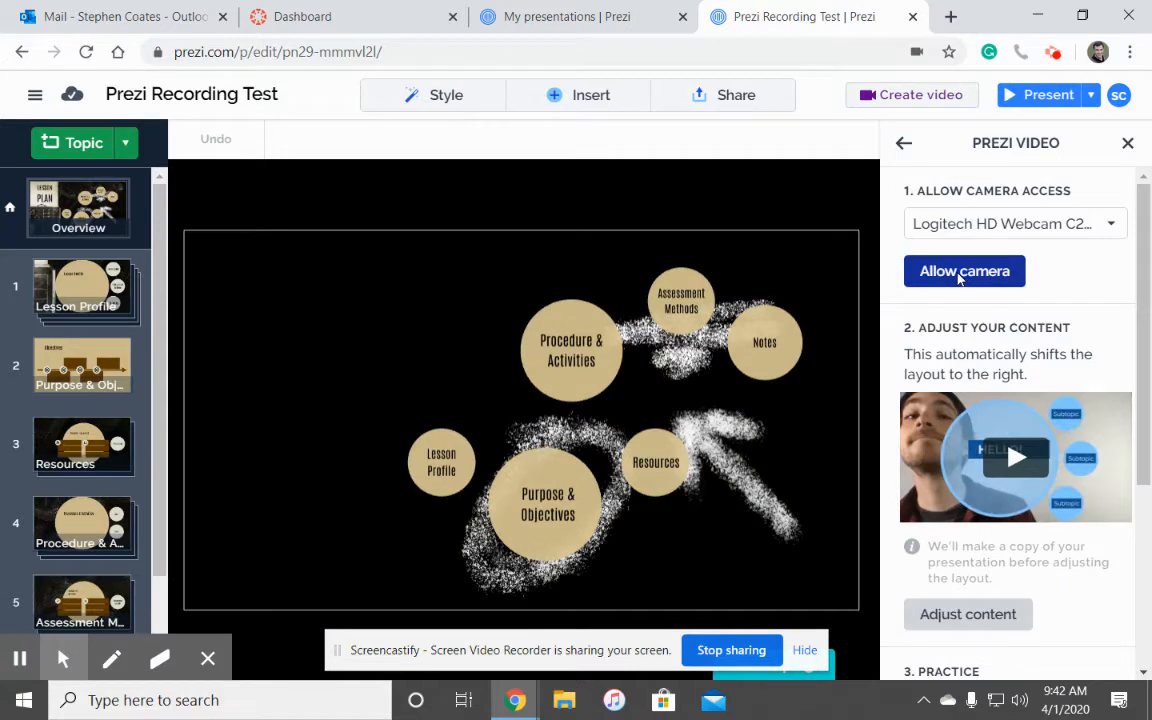
left_click(964, 272)
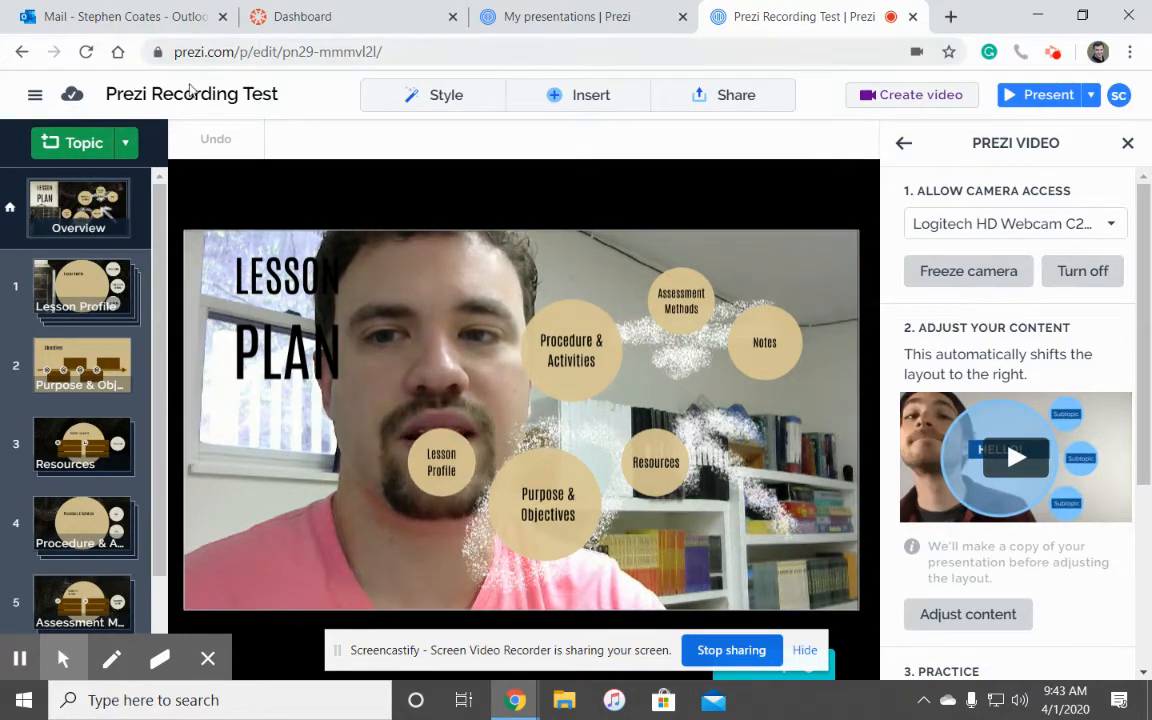
mouse_move(192, 94)
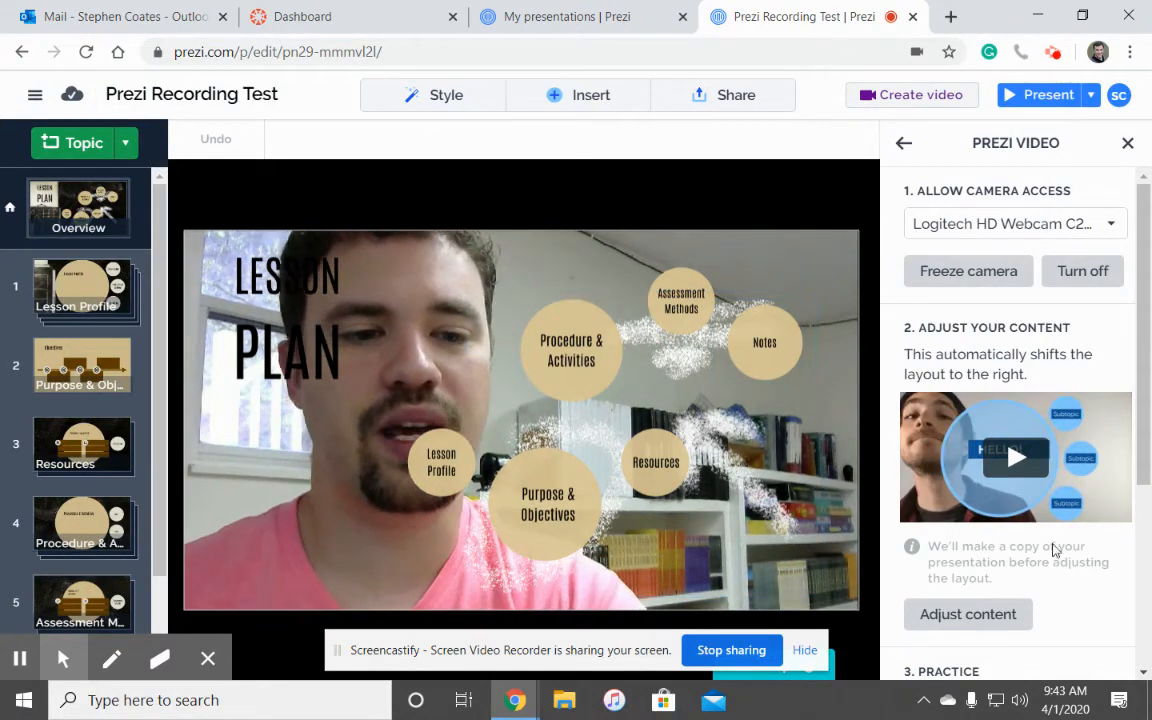
scroll("down", 3)
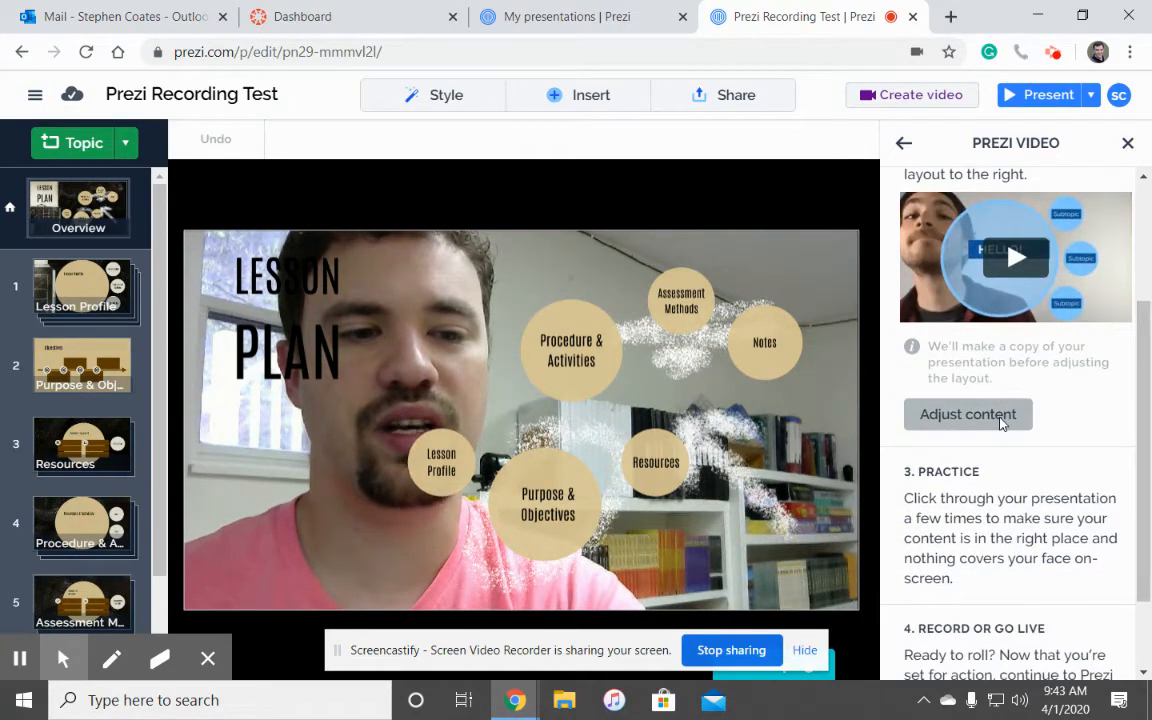
Adjust the content so the Lesson Plan topics shift aside and leave room for the face
left_click(968, 414)
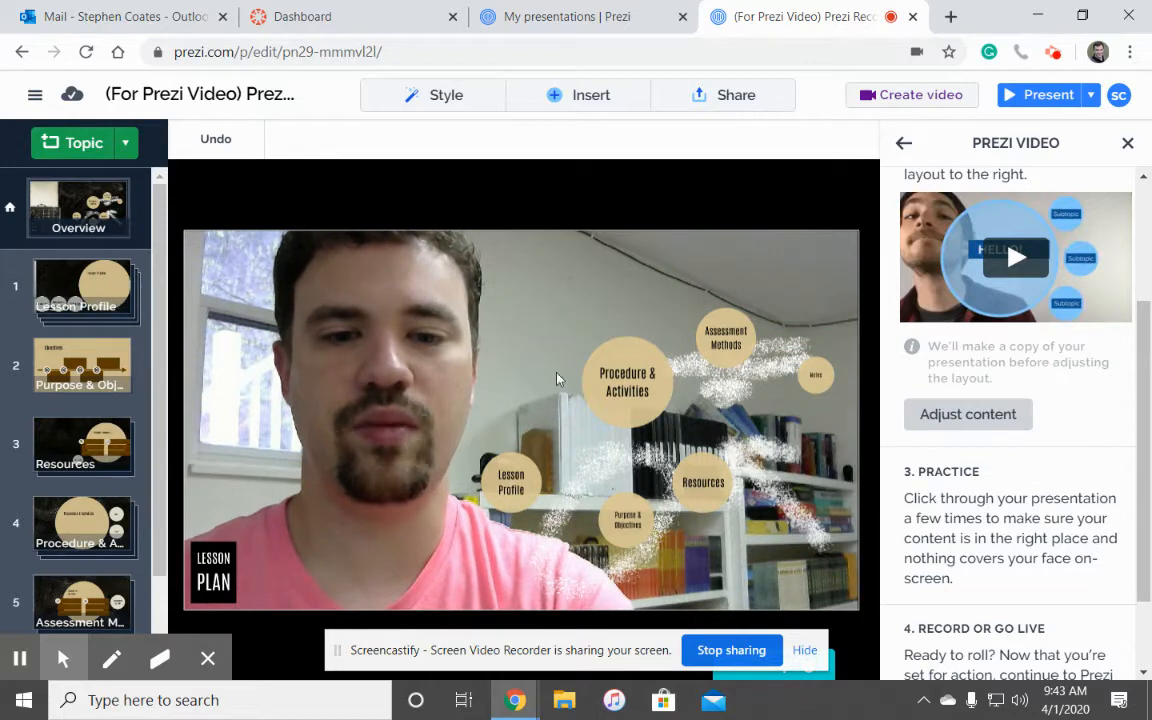
left_click(704, 482)
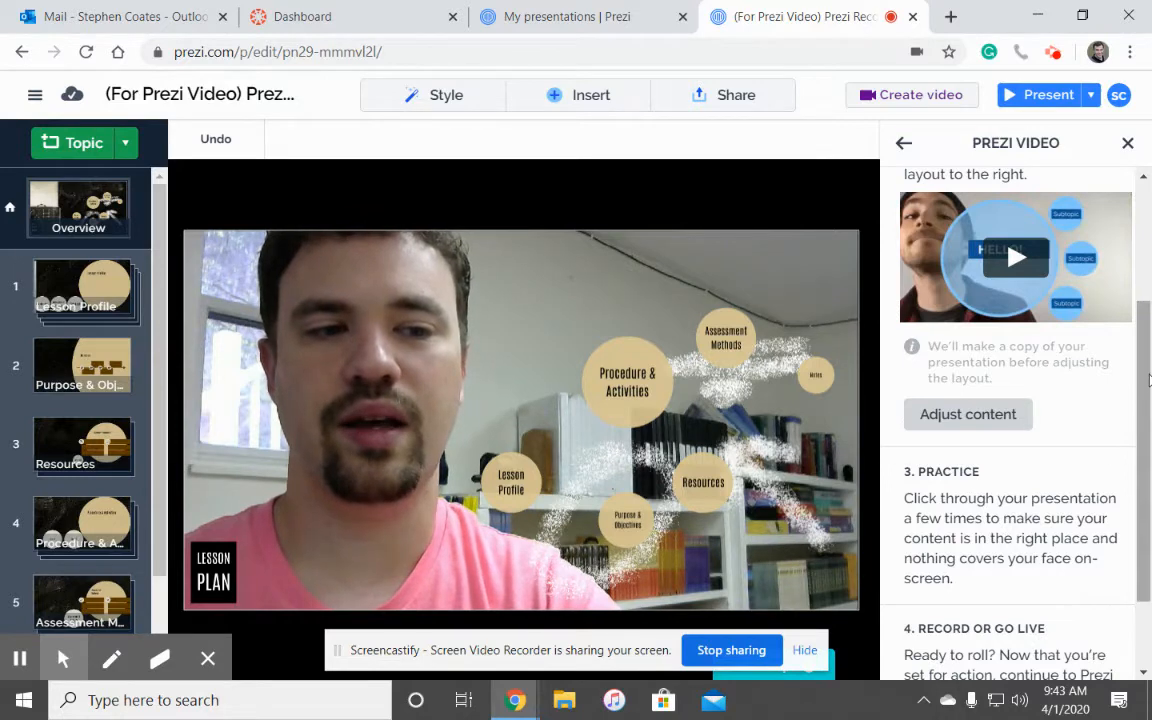
scroll("down", 3)
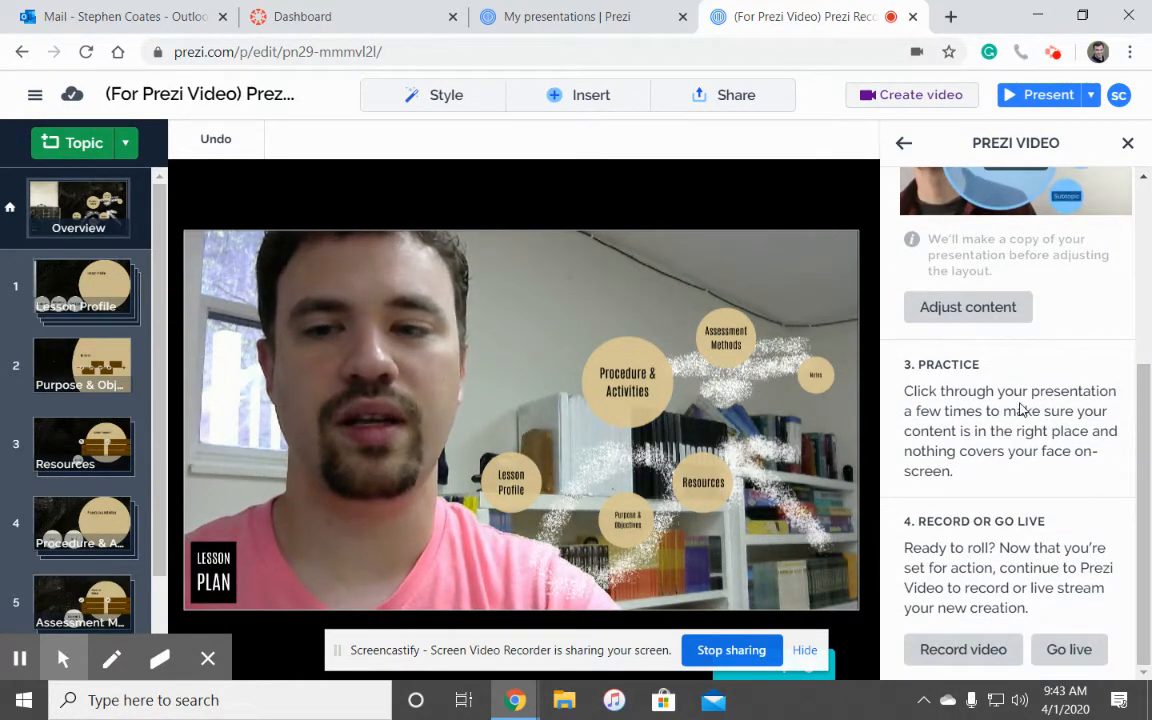
Go into the Lesson Profile topic and show its Instructional Settings subtopic to check the layout
left_click(84, 288)
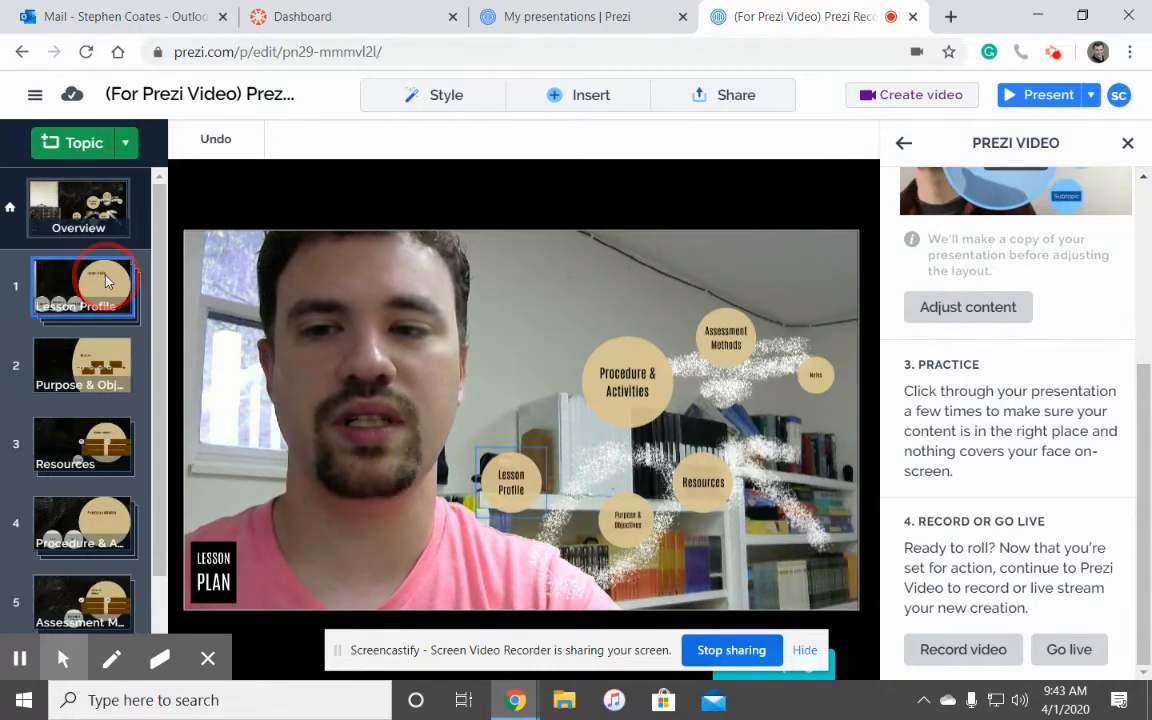
double_click(84, 288)
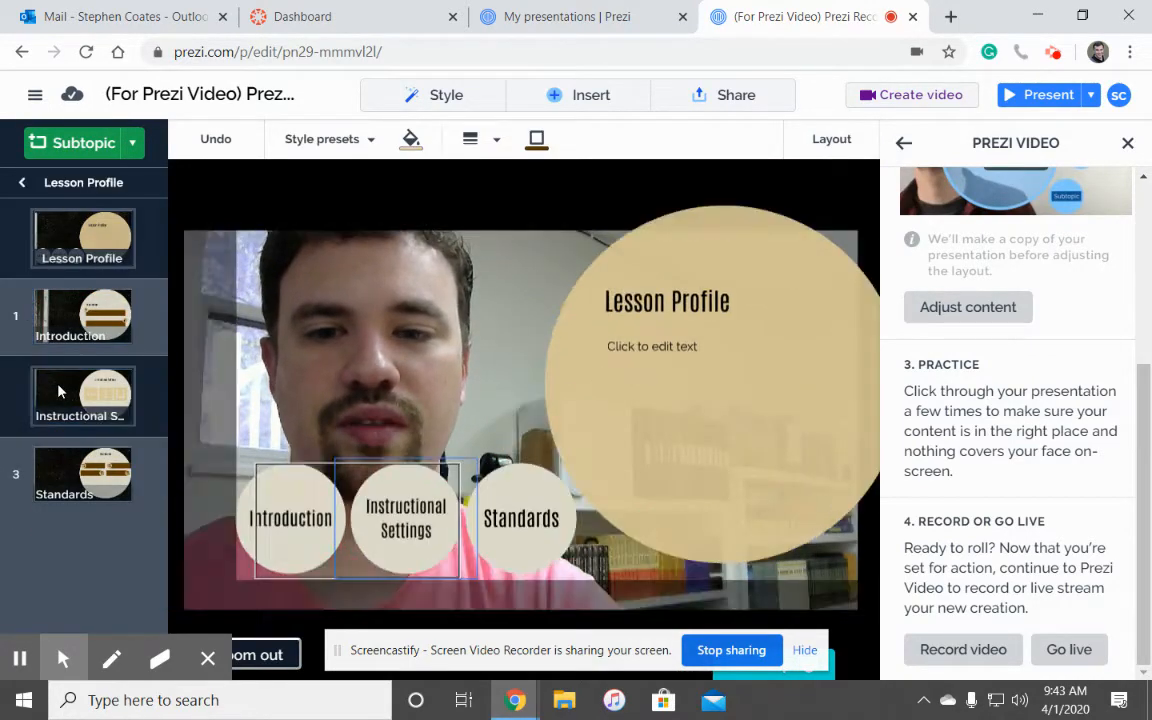
left_click(82, 396)
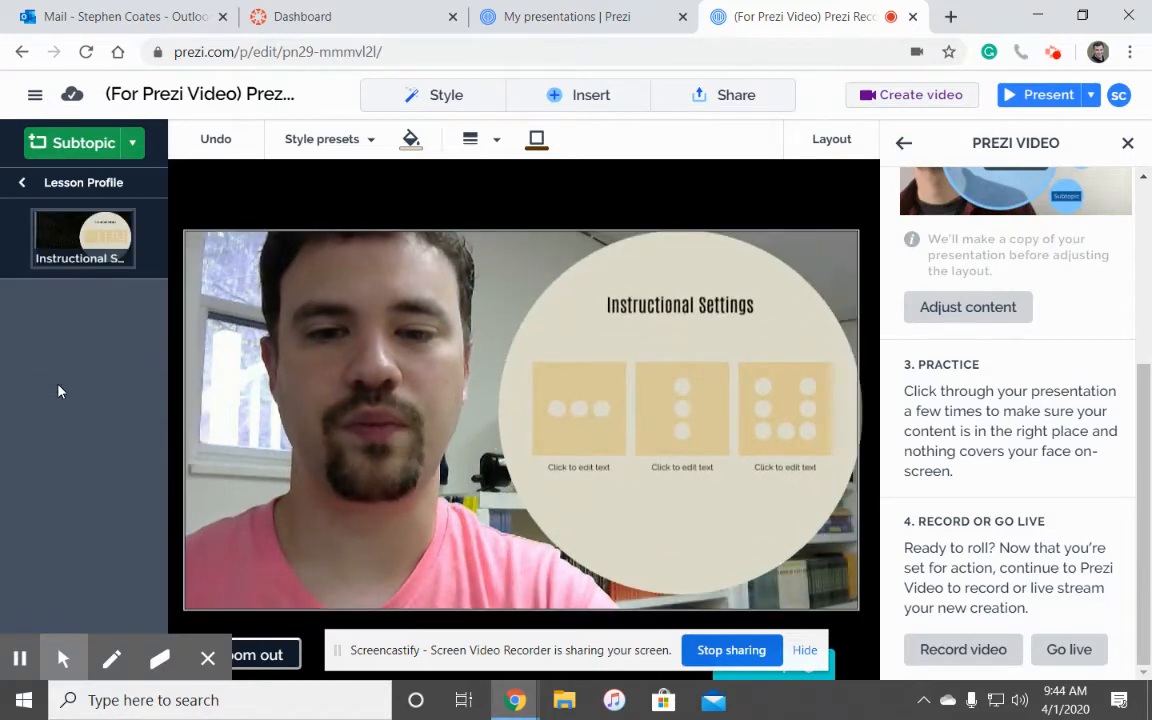
left_click(682, 414)
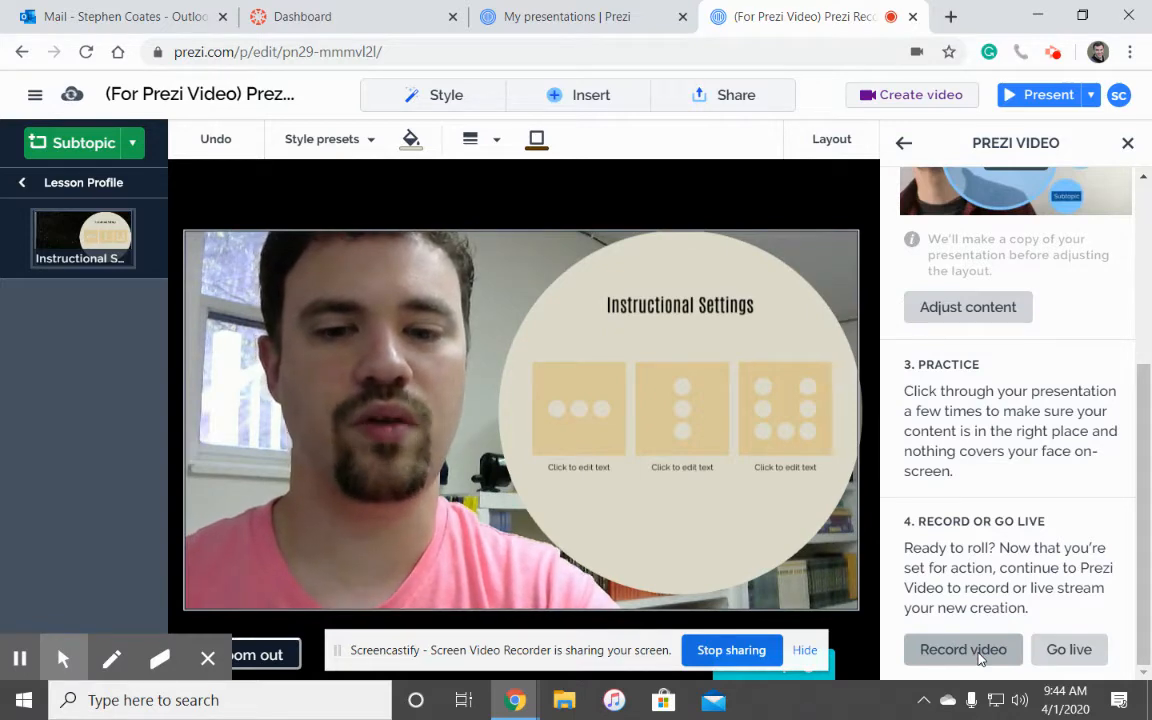
Move on to the Prezi Video recording page and choose the face-with-content view, briefly trying content only
left_click(962, 648)
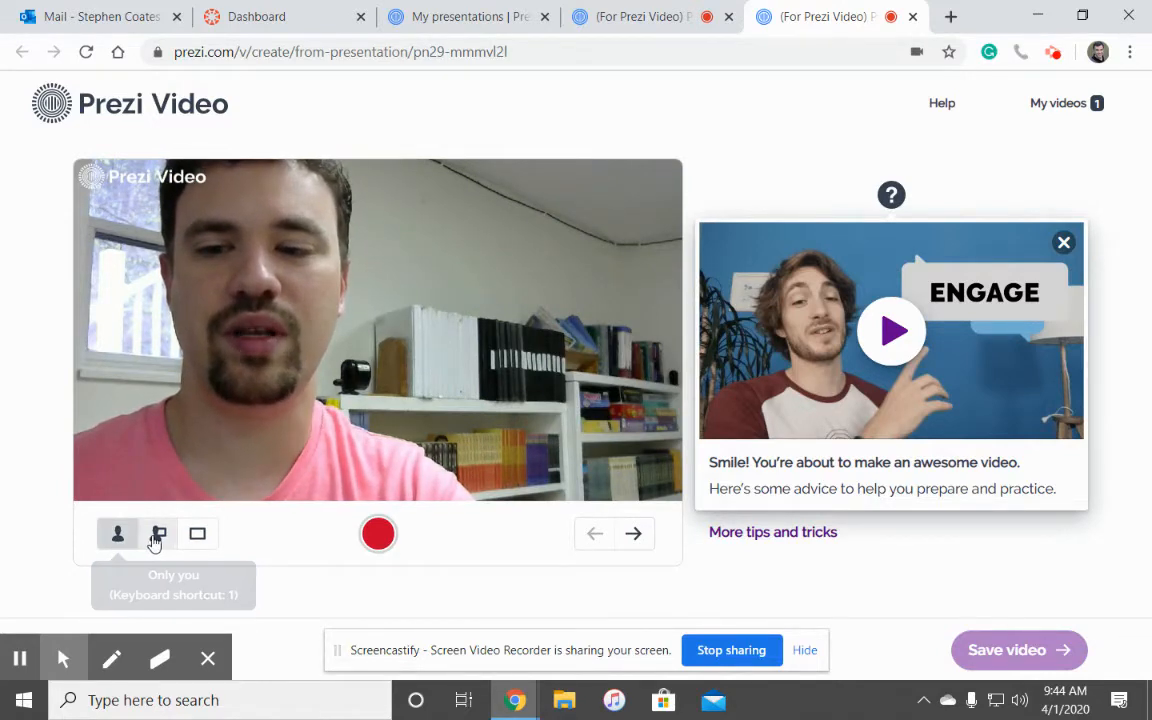
left_click(156, 532)
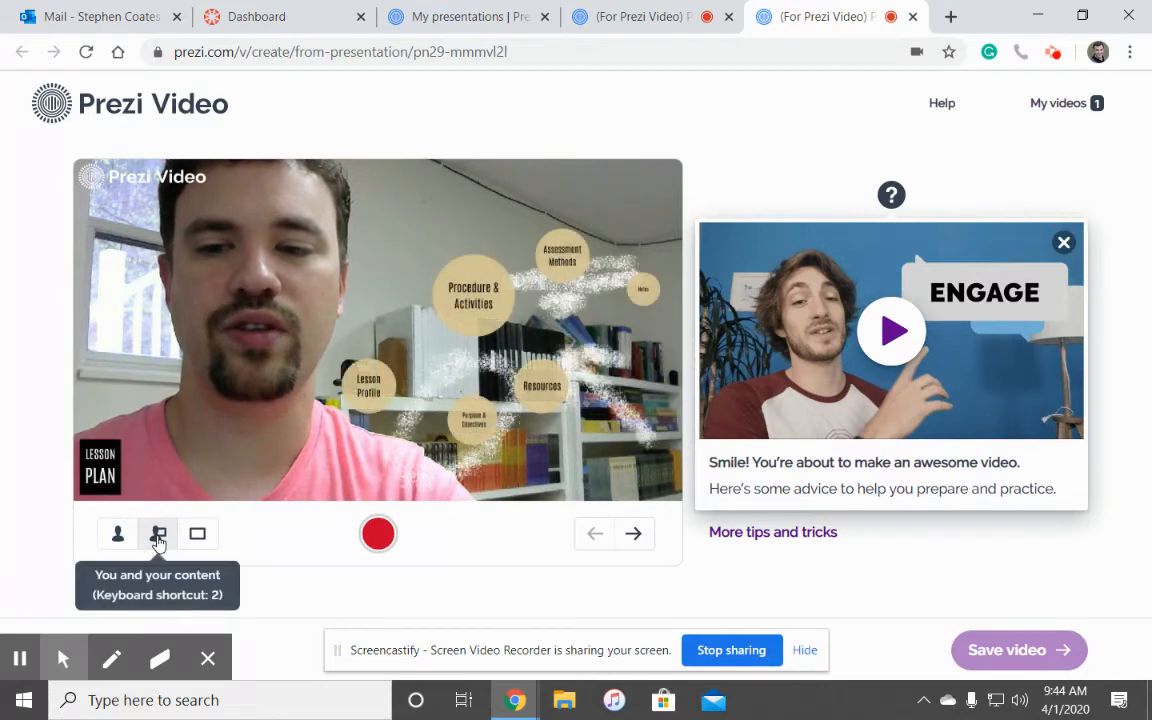
left_click(196, 532)
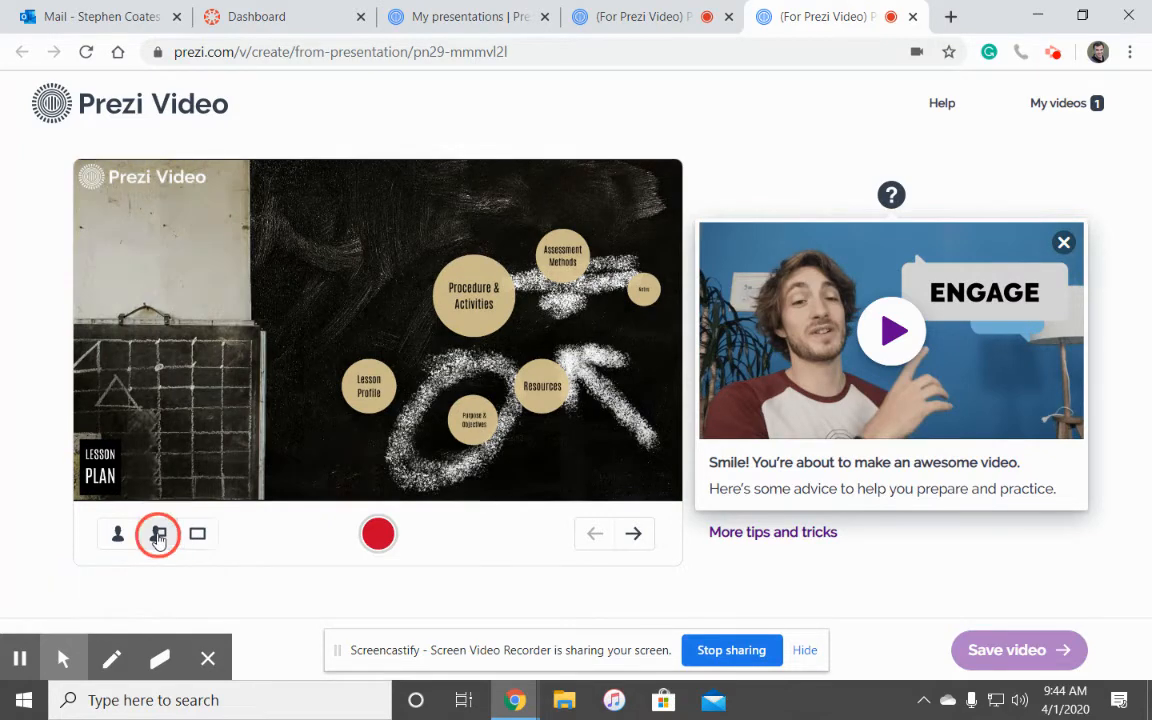
left_click(156, 534)
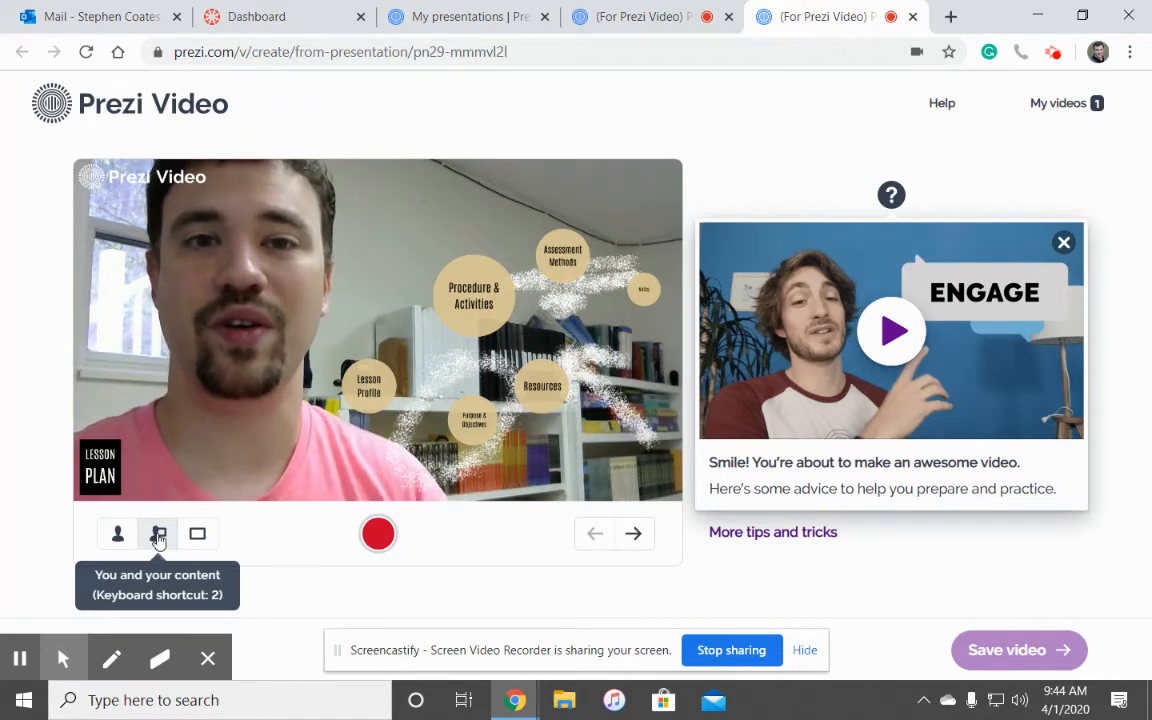
mouse_move(436, 528)
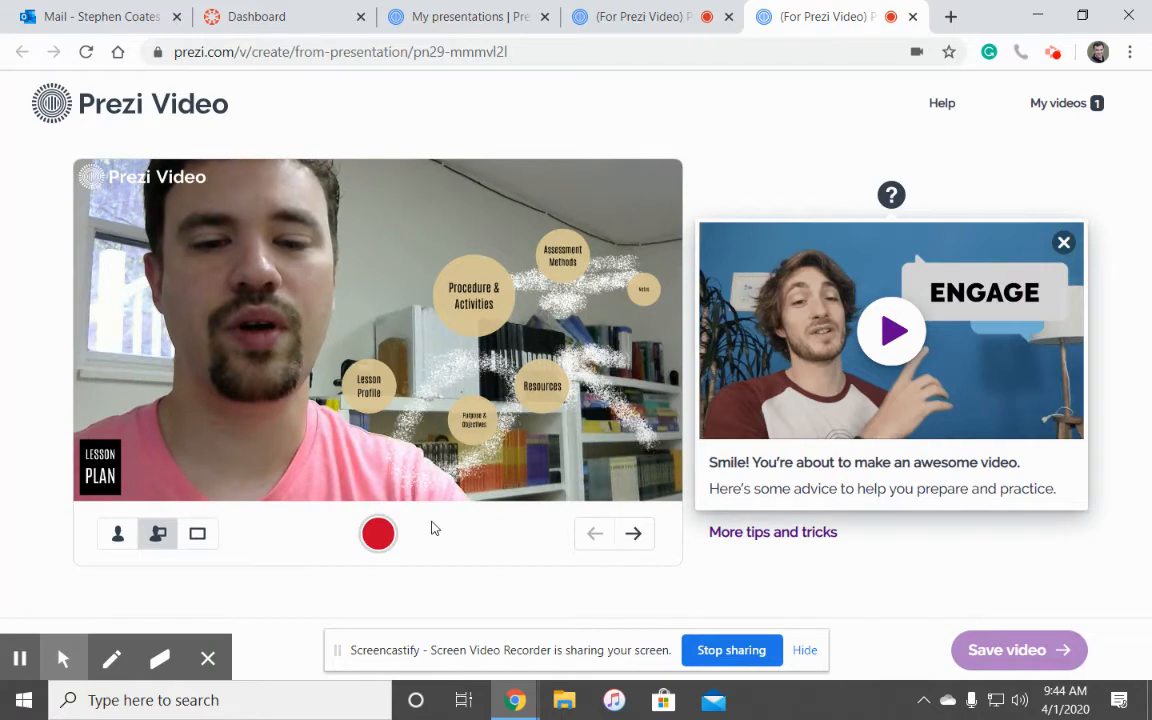
left_click(632, 532)
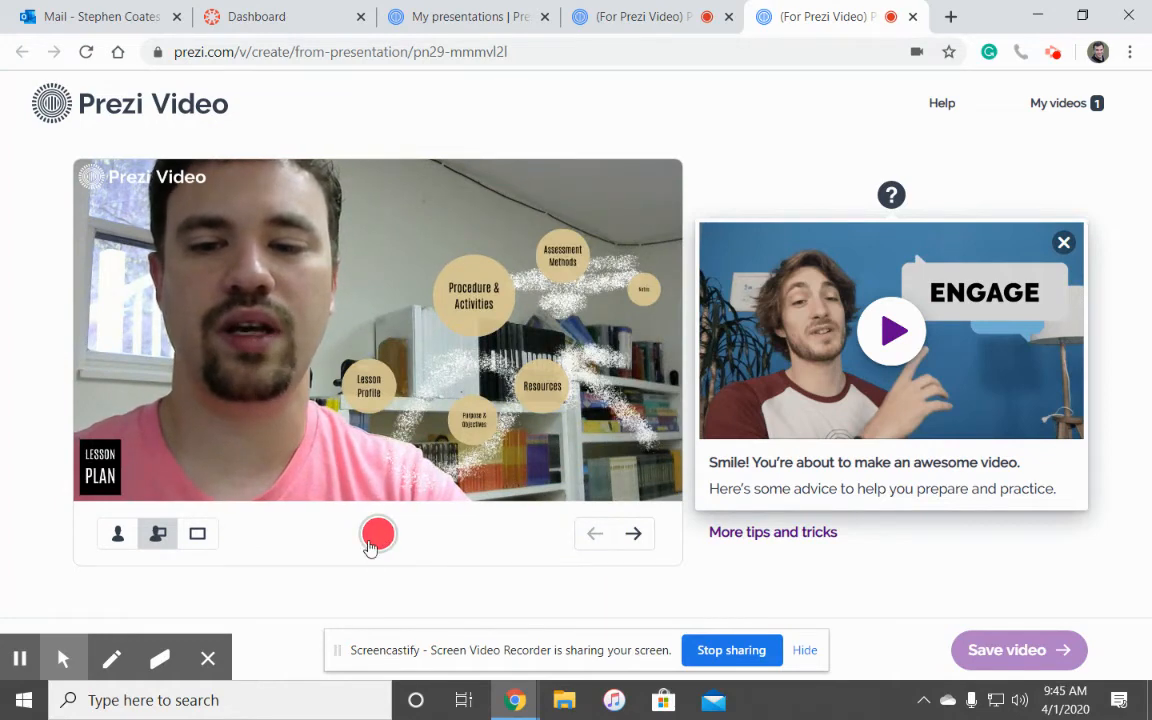
Record a take advancing through Instructional Settings and Standards and back out to the Lesson Plan overview
left_click(378, 532)
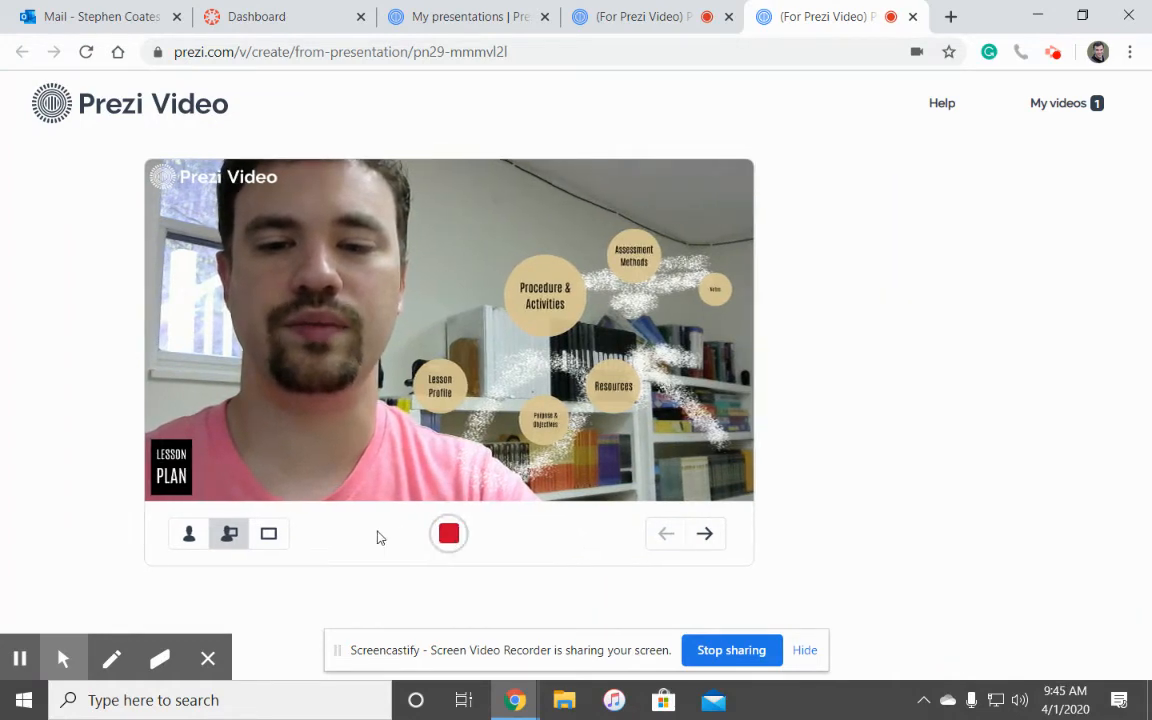
left_click(448, 532)
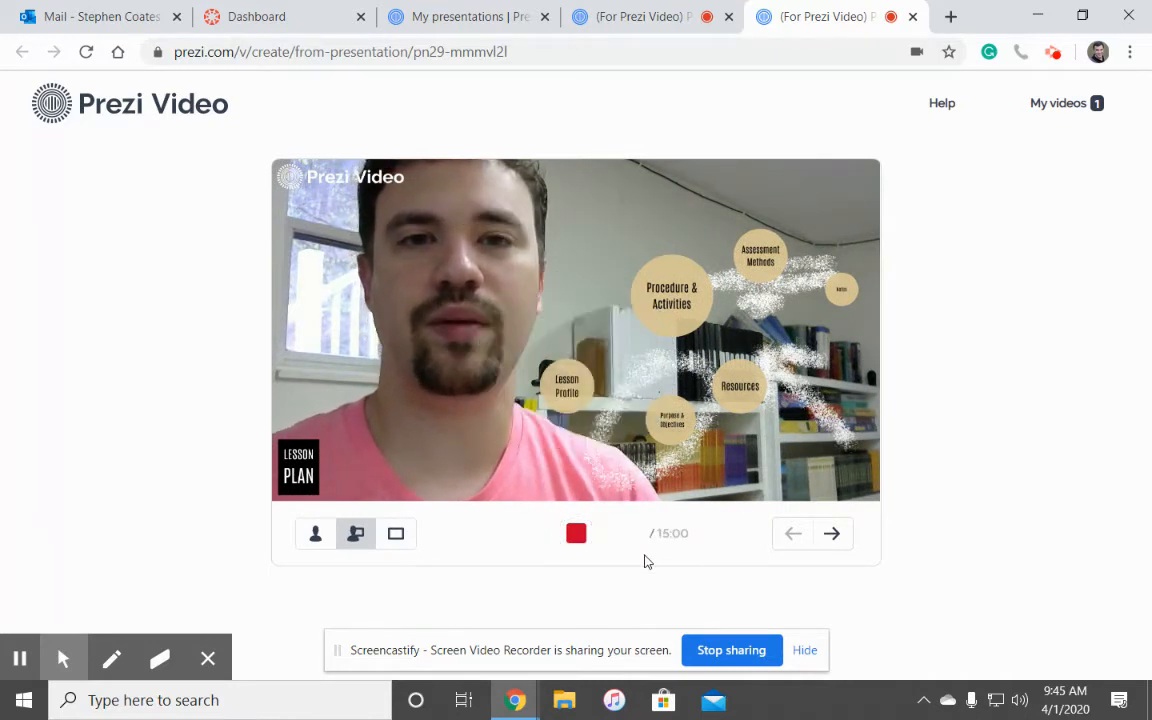
left_click(576, 532)
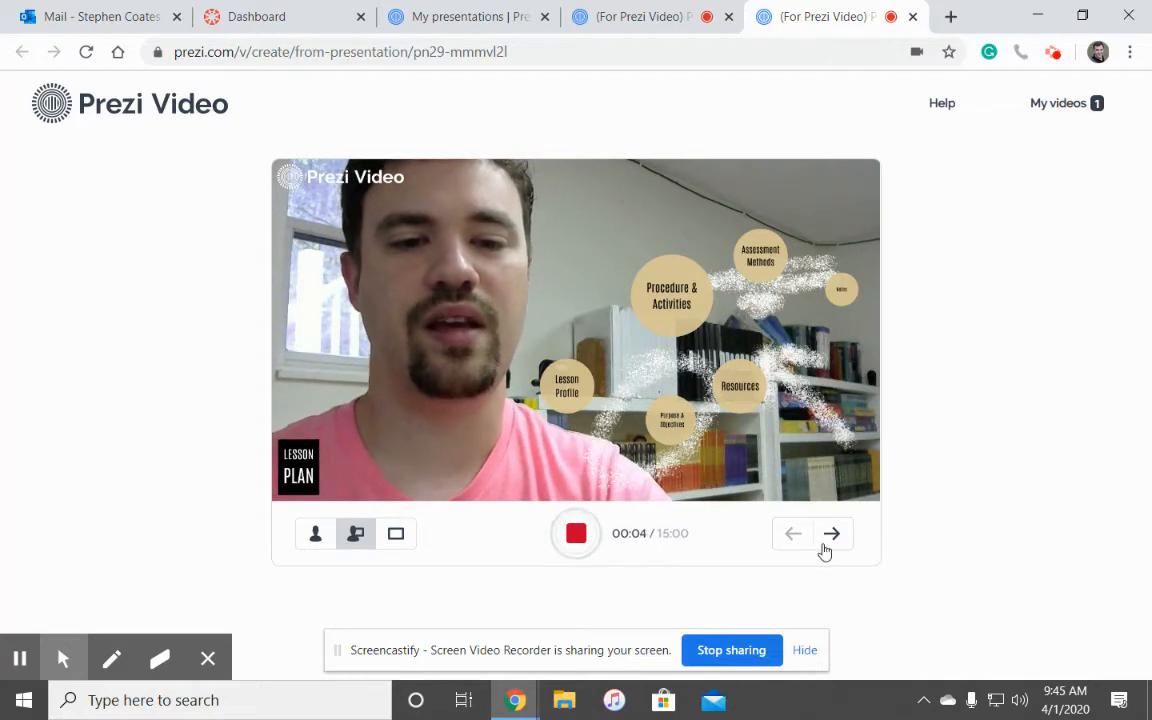
left_click(832, 532)
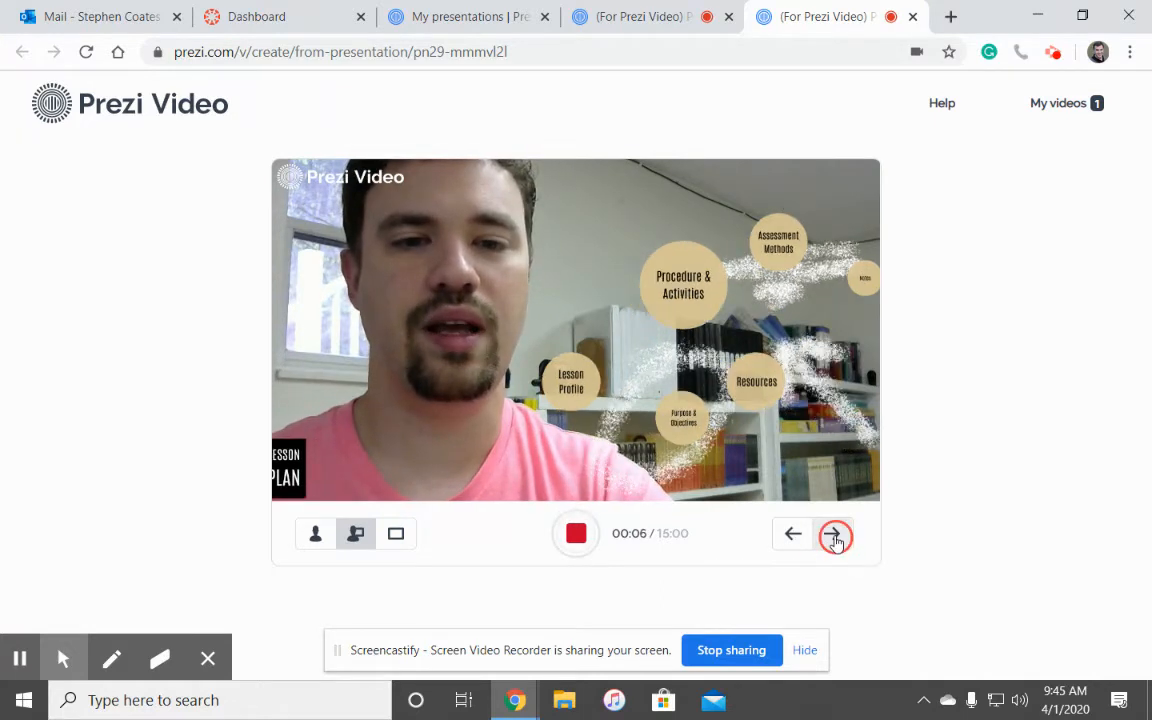
left_click(834, 532)
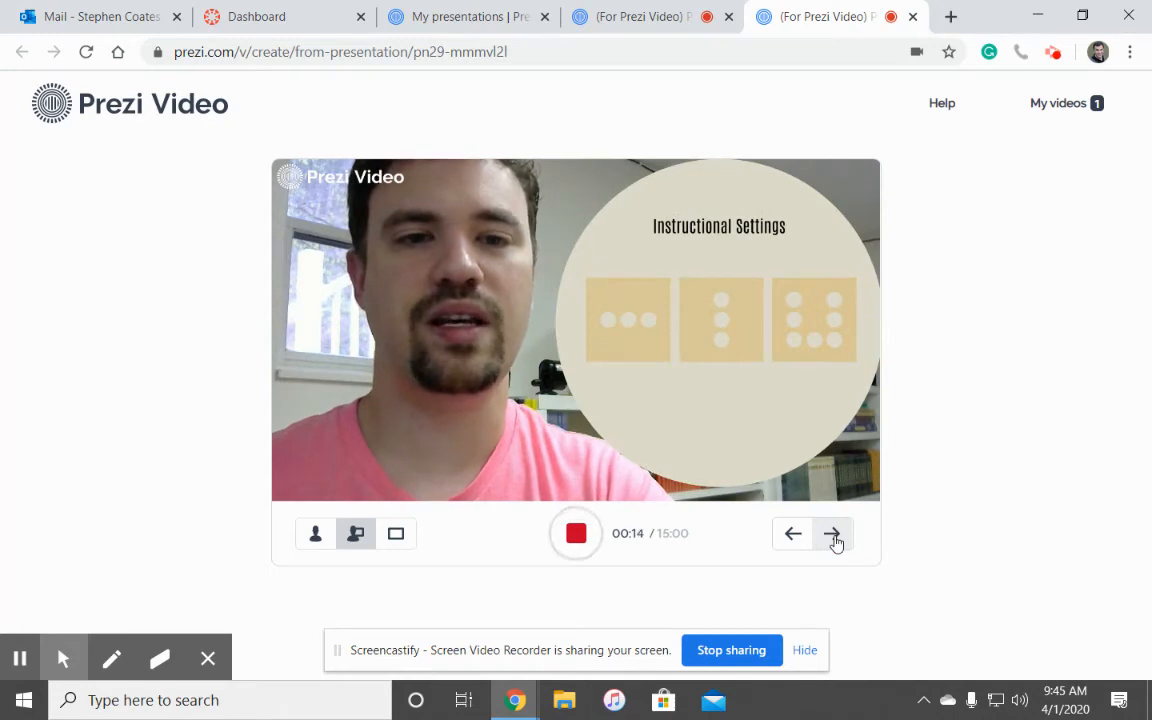
left_click(832, 532)
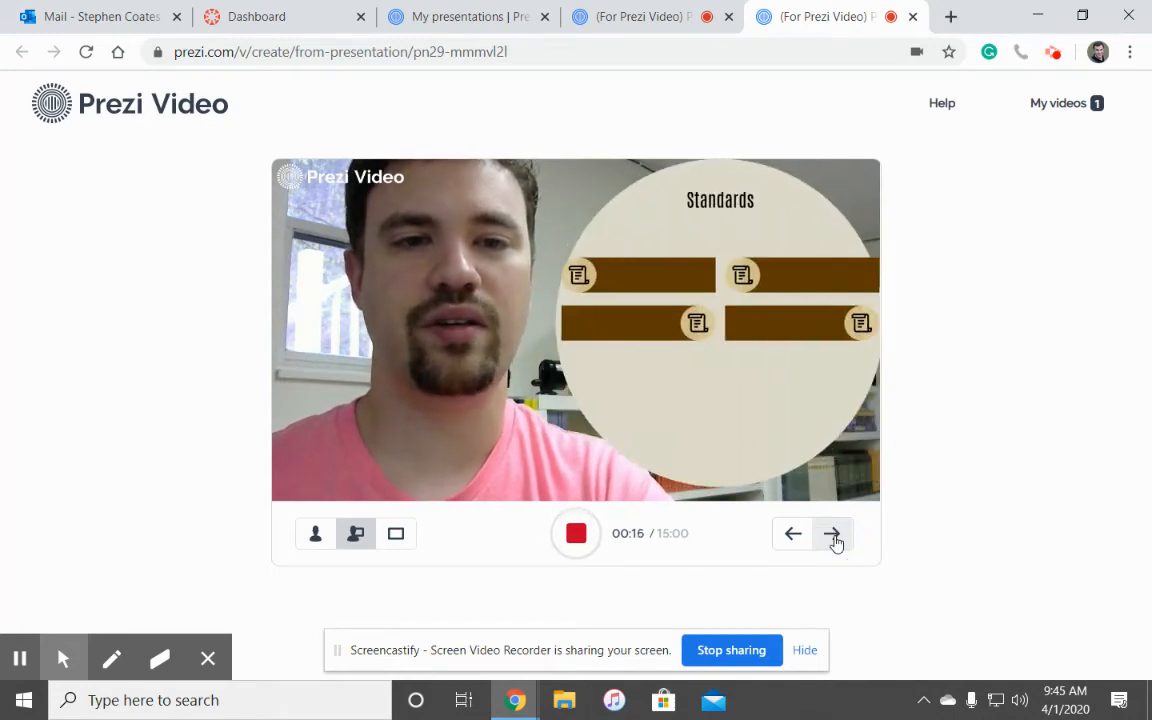
left_click(832, 532)
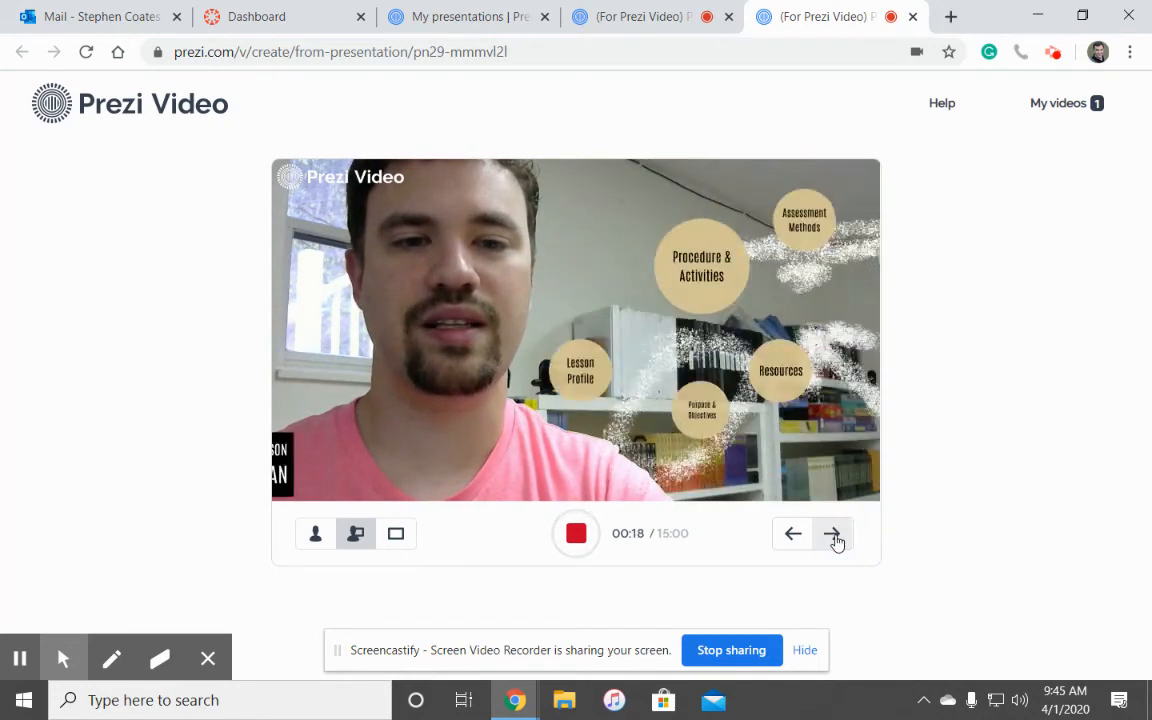
left_click(832, 532)
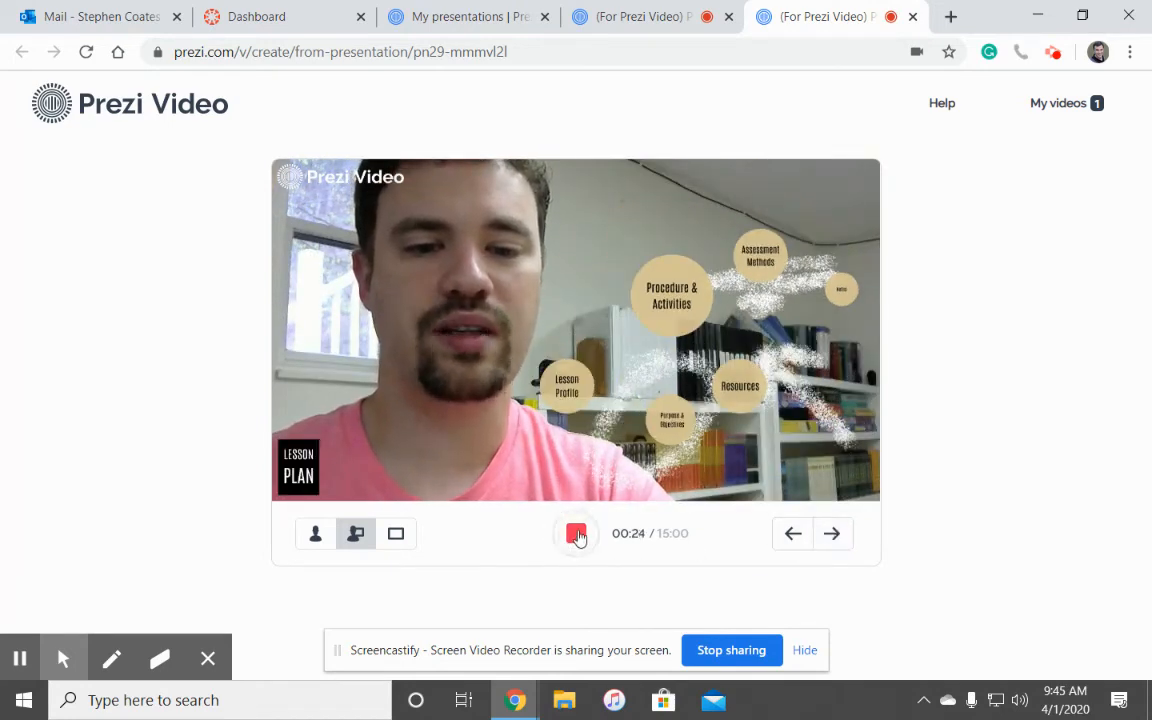
Stop the 24-second take, play back its first few seconds and pause on the review screen
left_click(576, 532)
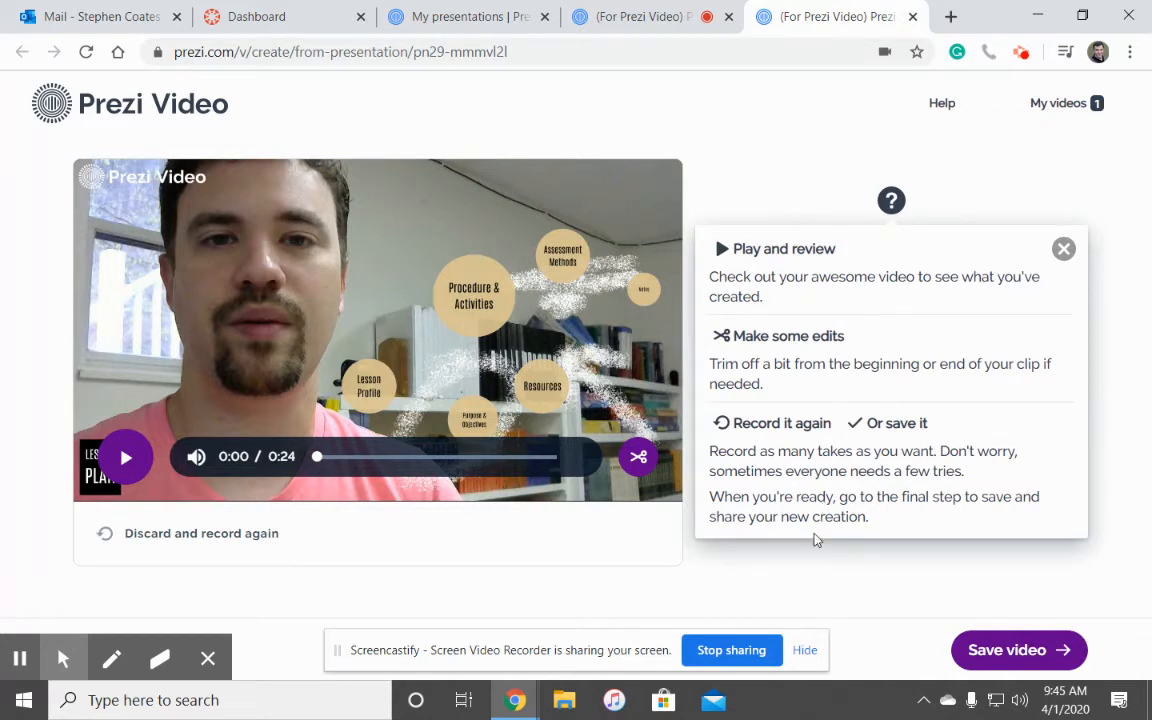
mouse_move(126, 456)
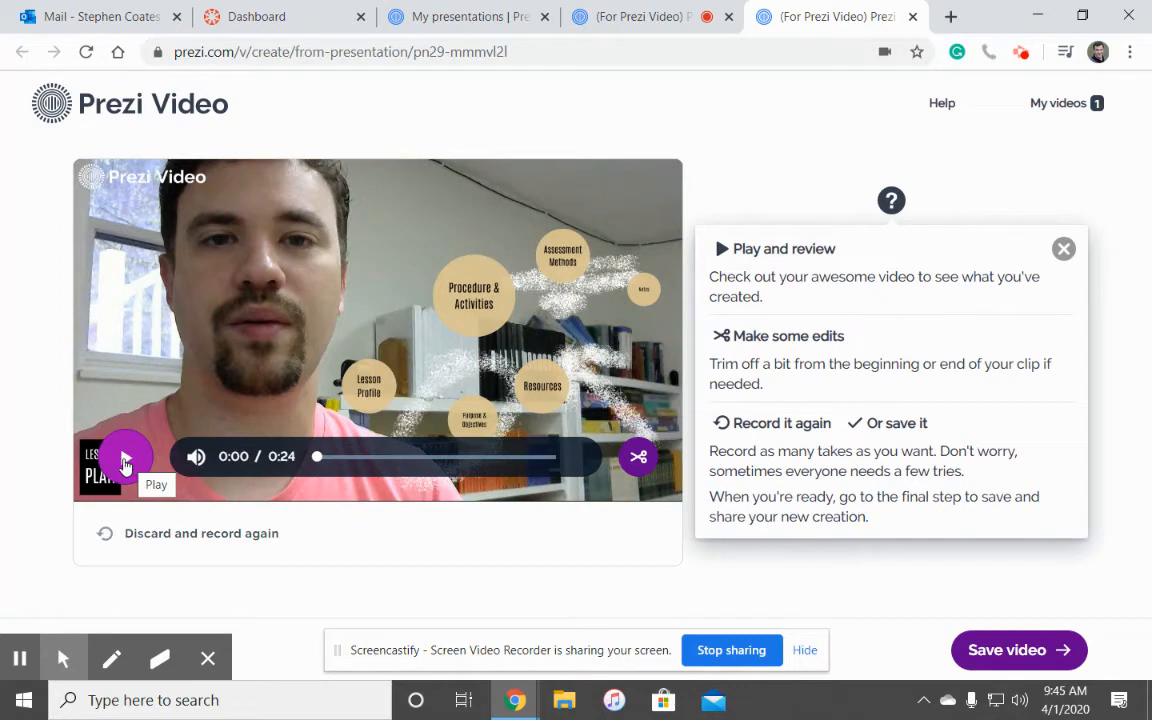
left_click(124, 456)
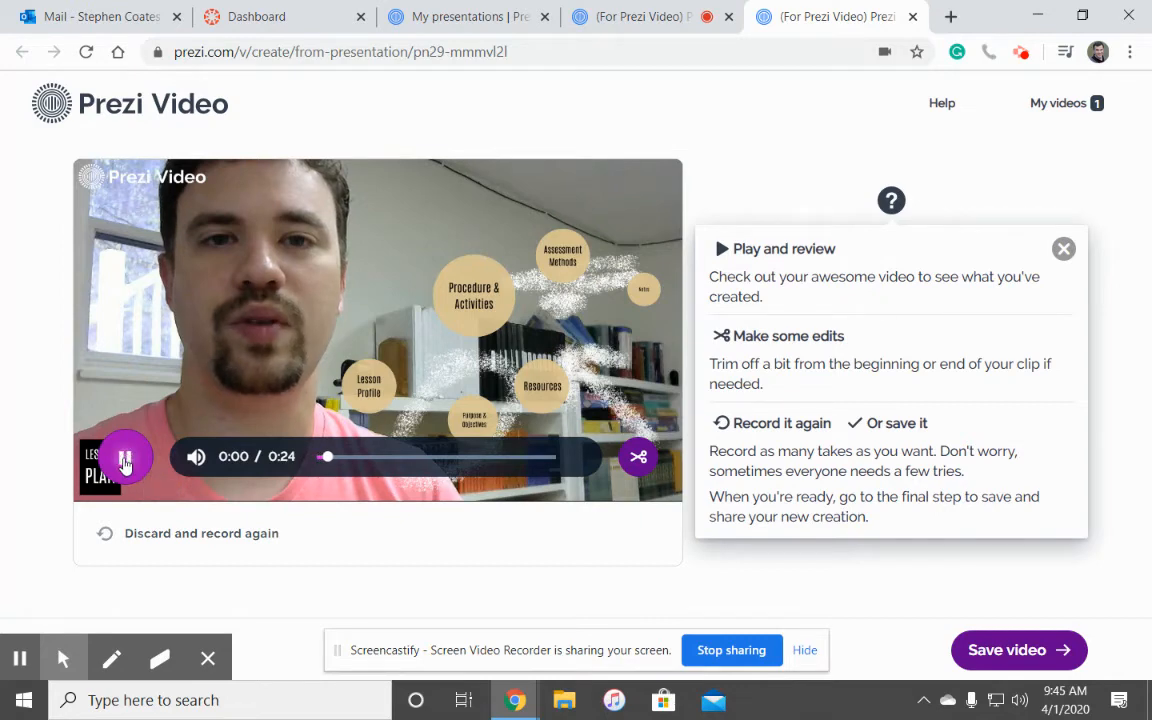
left_click(124, 456)
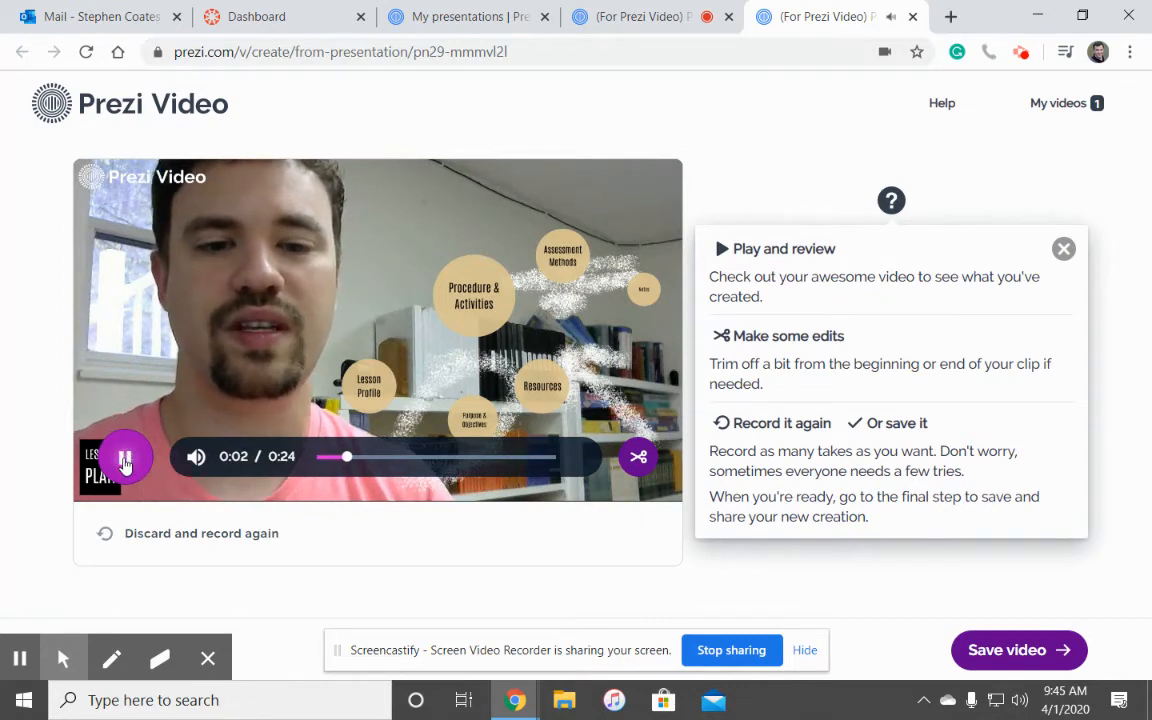
left_click(124, 456)
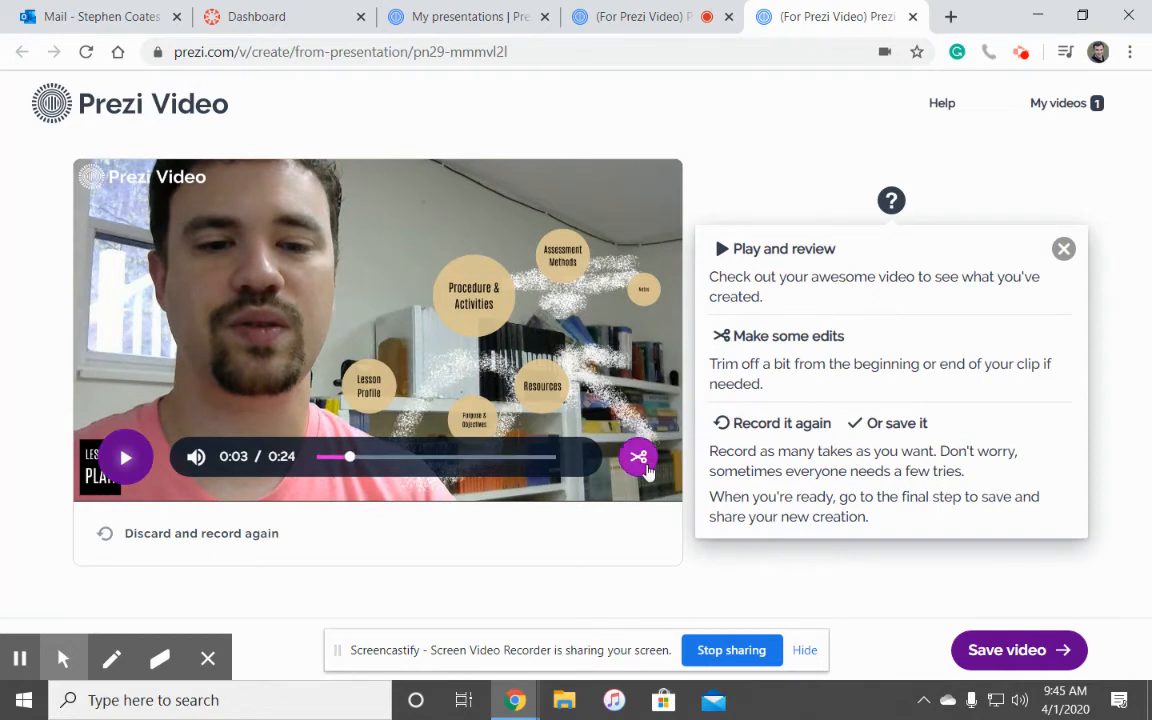
mouse_move(638, 456)
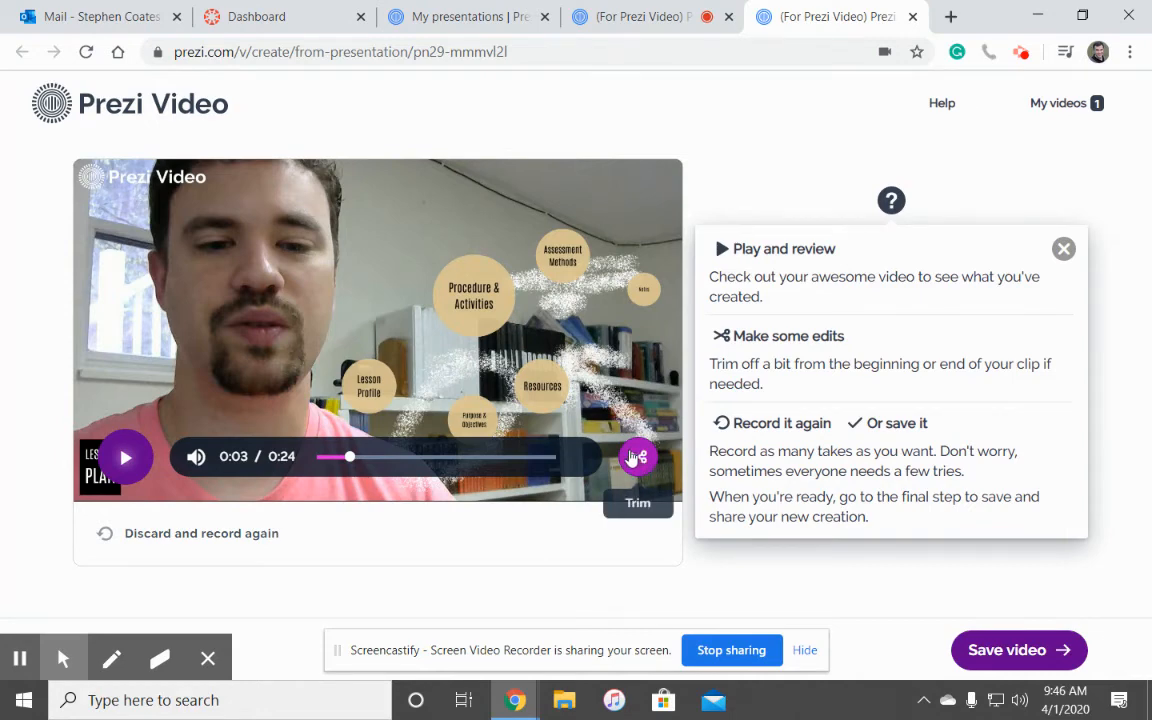
mouse_move(680, 496)
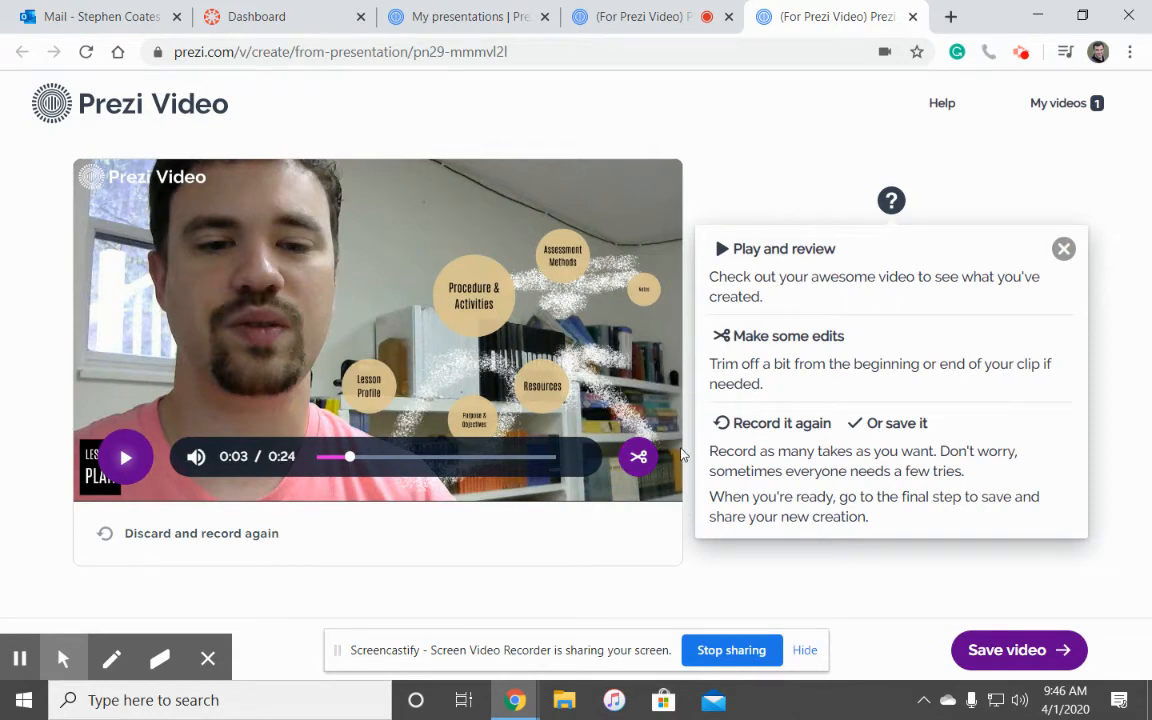
mouse_move(608, 470)
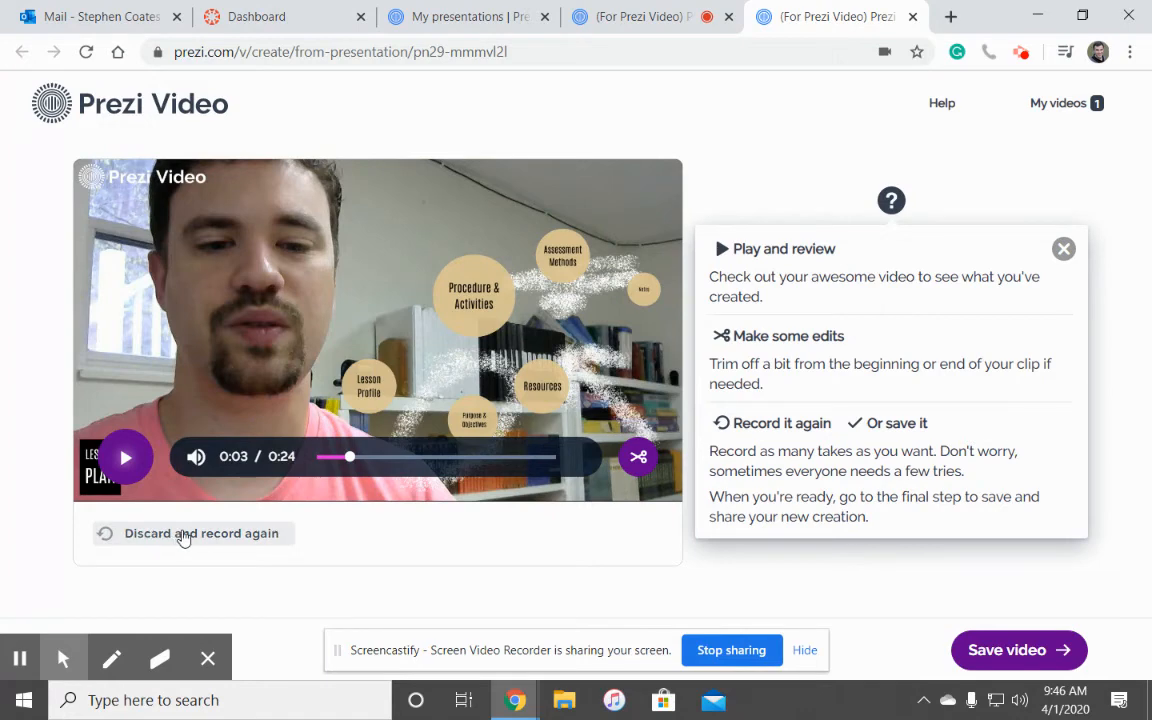
mouse_move(1004, 486)
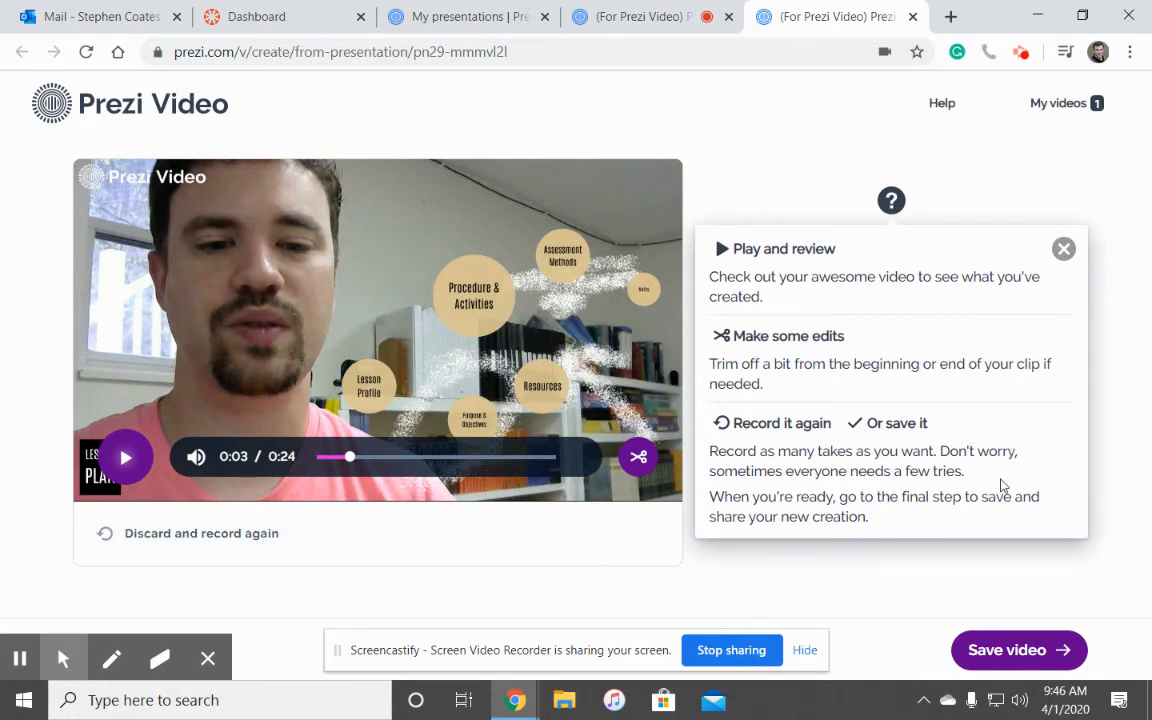
Save the video and choose Download on its sharing page with link and privacy options
left_click(1018, 650)
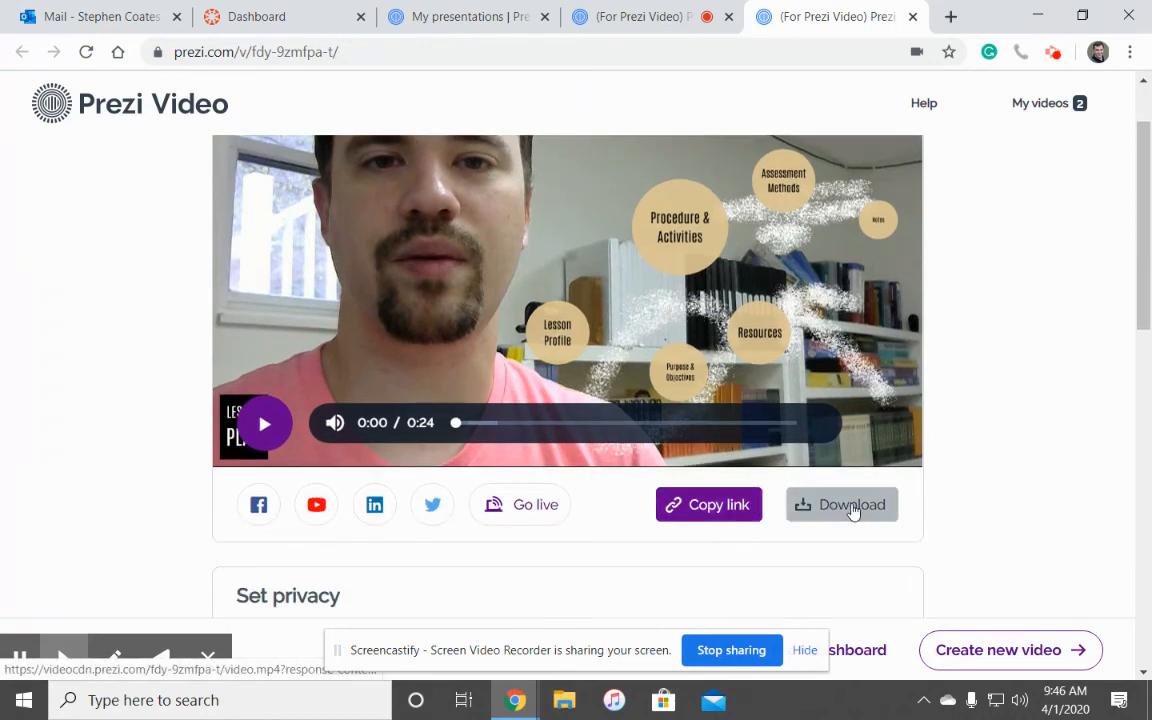
left_click(852, 504)
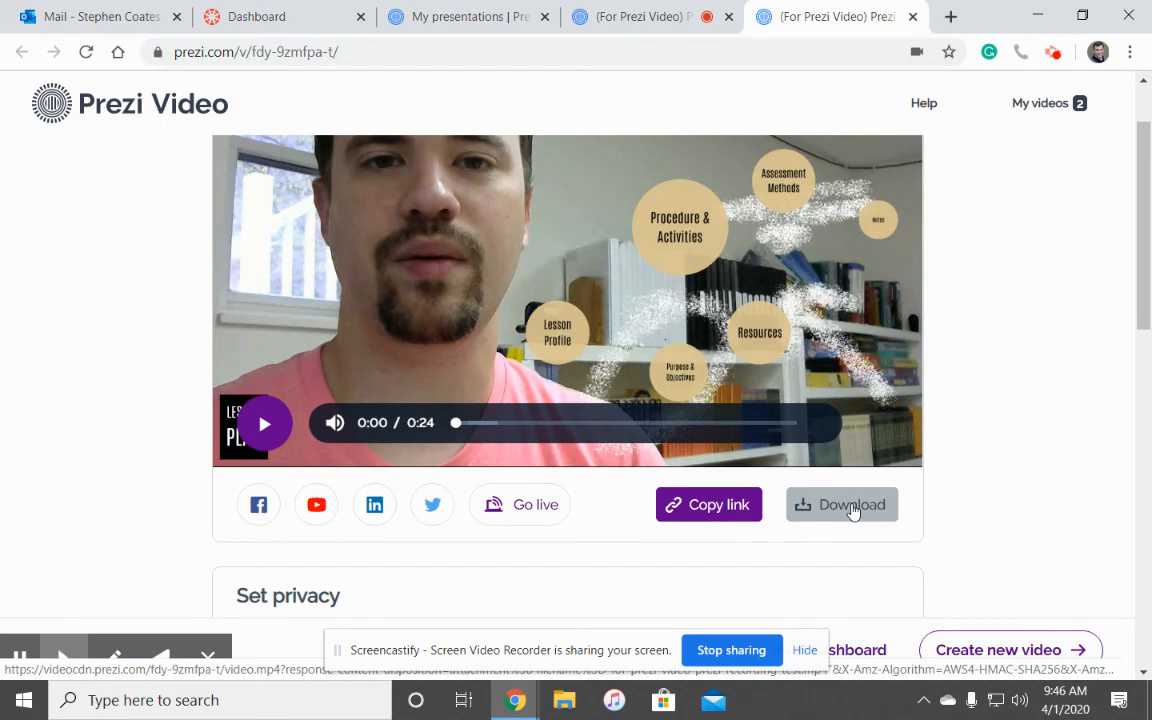